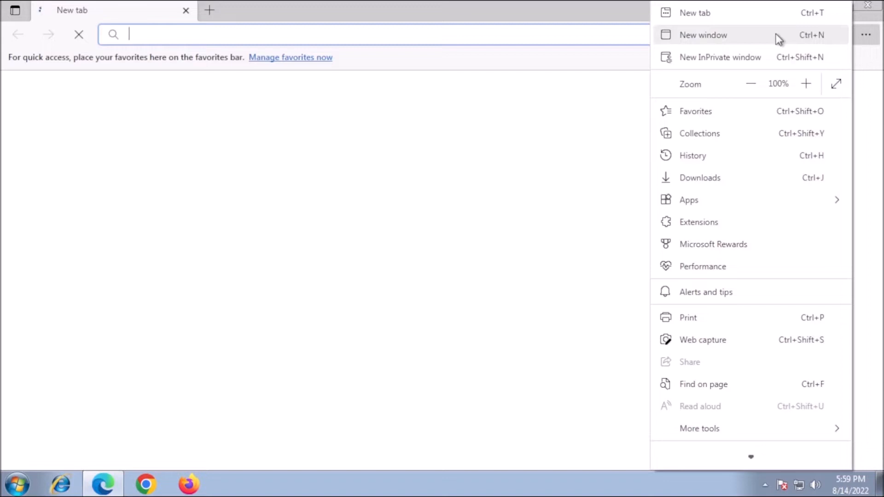
mouse_move(763, 50)
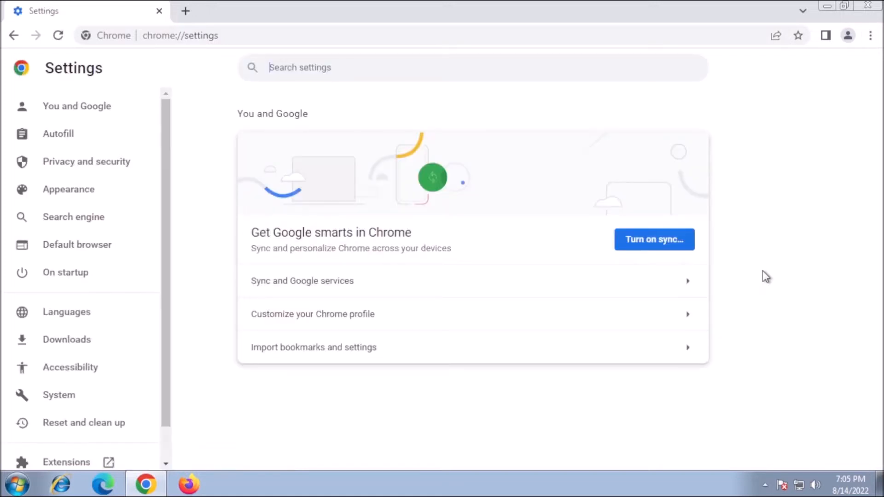
Step: On the Security settings page, select Enhanced protection for Safe Browsing
left_click(86, 161)
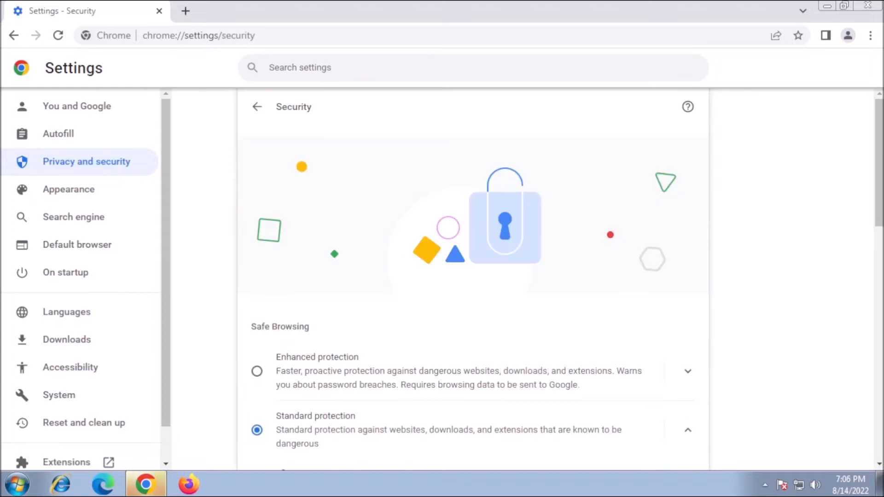
scroll("down", 3)
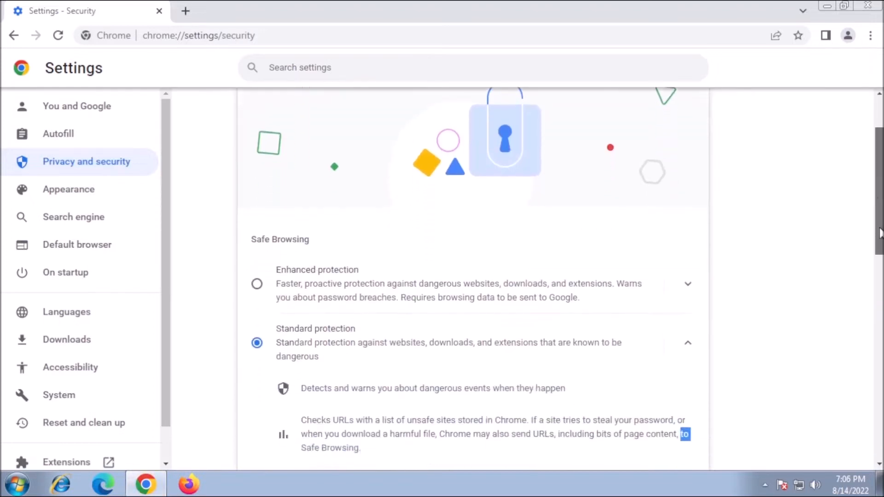
scroll("down", 3)
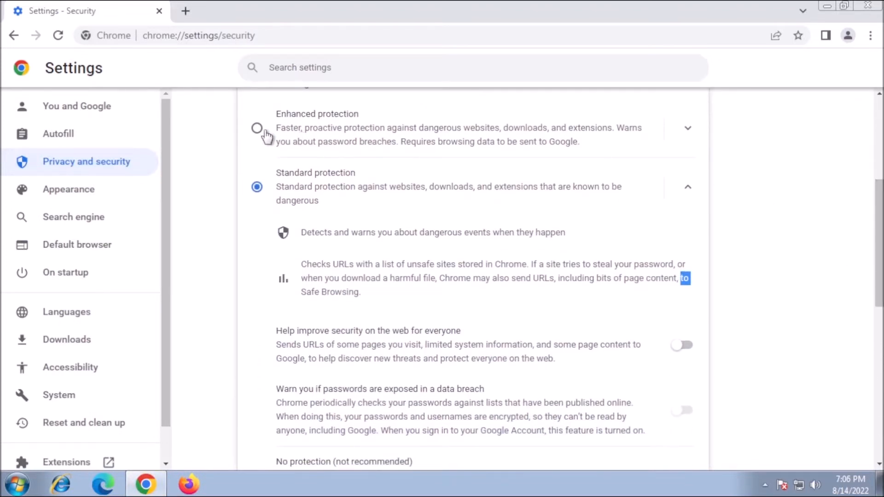
left_click(256, 128)
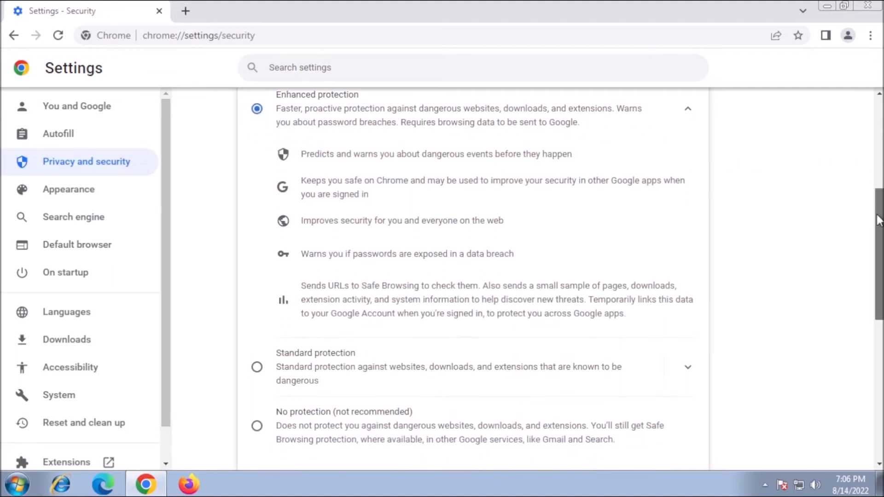
Step: Toggle Always use secure connections on and then back off
scroll("down", 3)
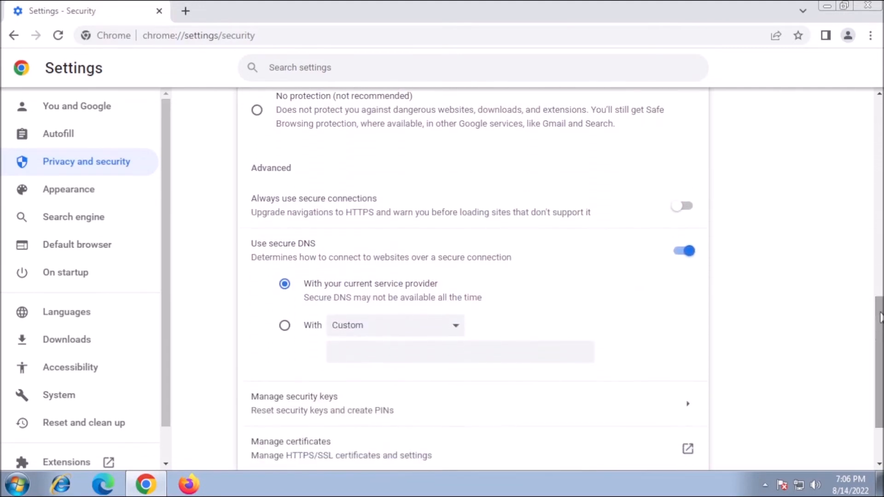
left_click(682, 206)
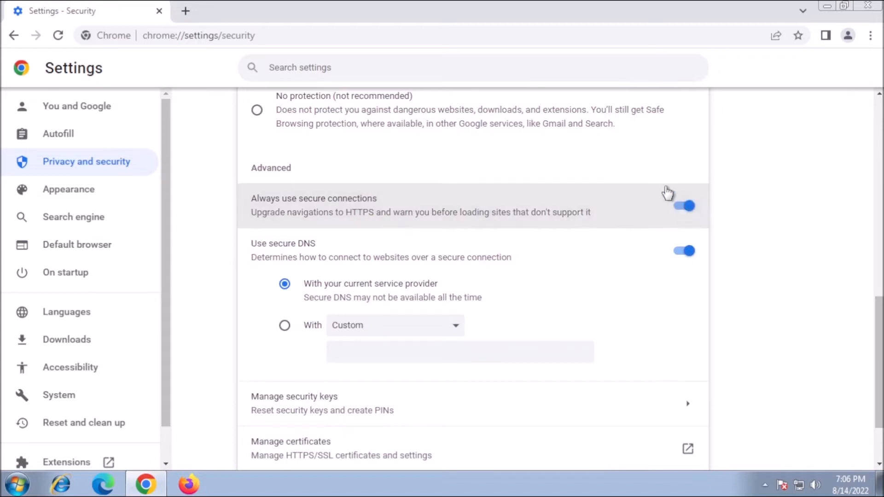
left_click(684, 206)
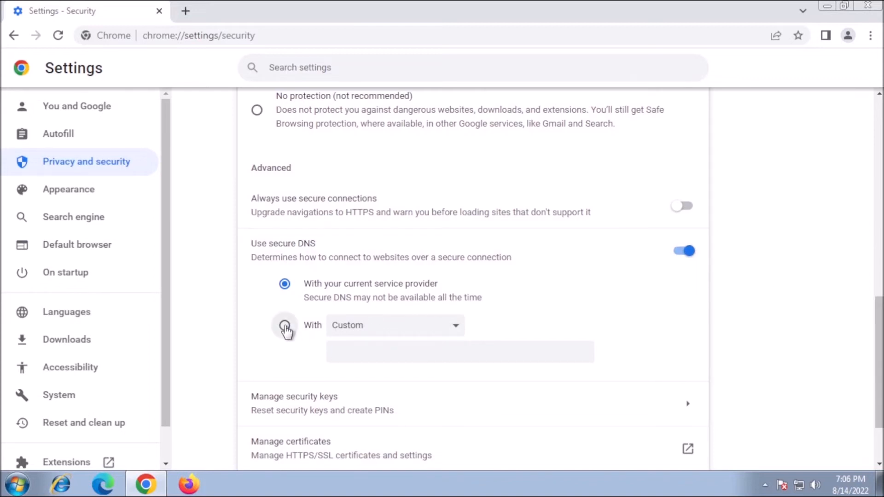
Step: Set Use secure DNS to the Cloudflare (1.1.1.1) provider
left_click(285, 325)
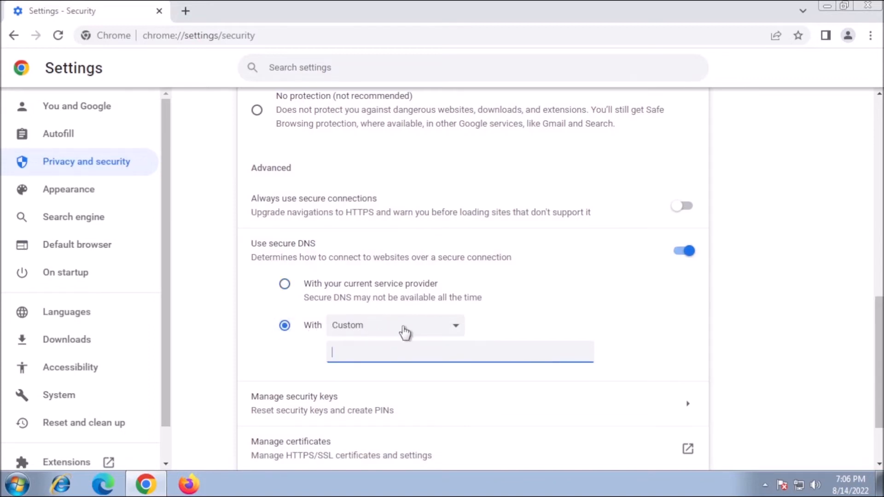
left_click(394, 325)
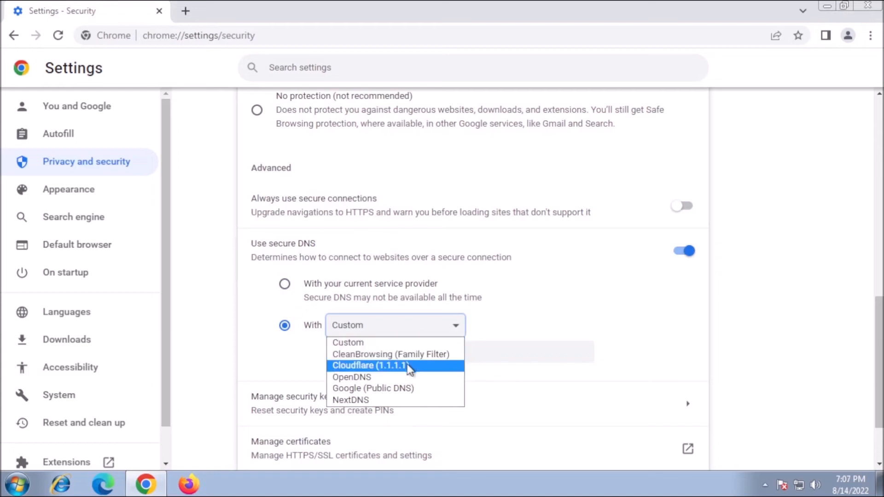
left_click(369, 365)
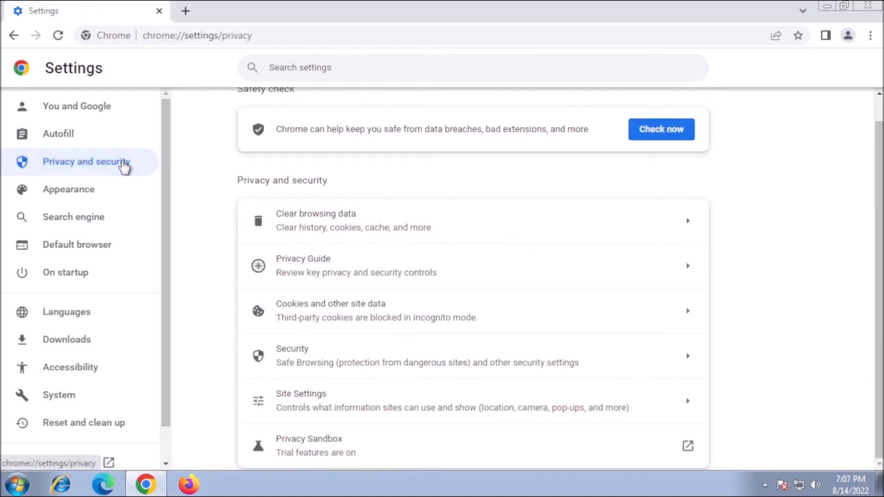
Step: Open Cookies and other site data and scroll through its cookie options
left_click(331, 303)
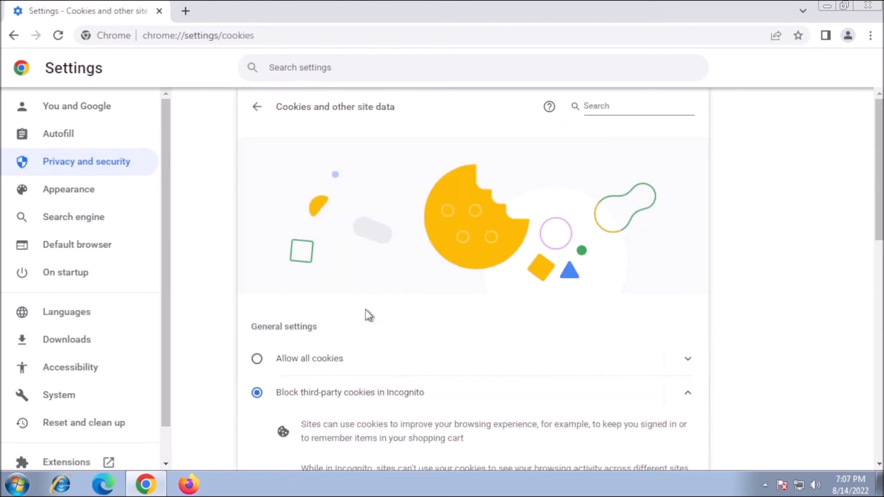
scroll("down", 3)
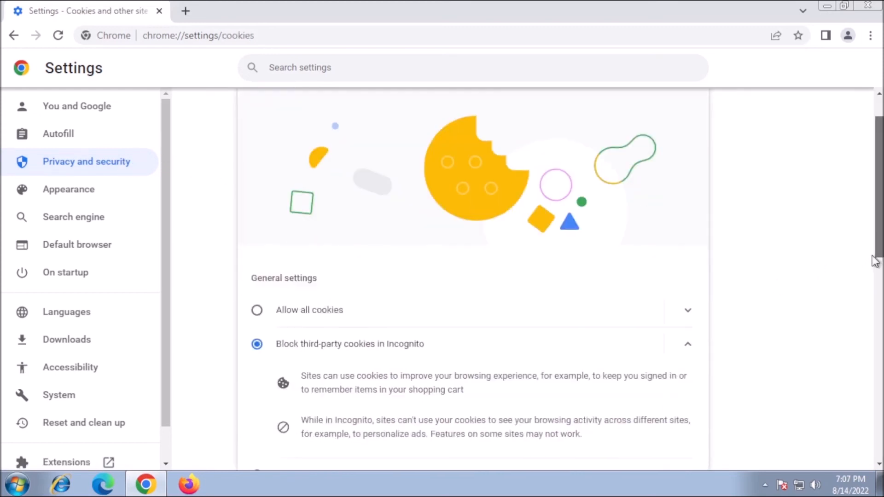
scroll("down", 3)
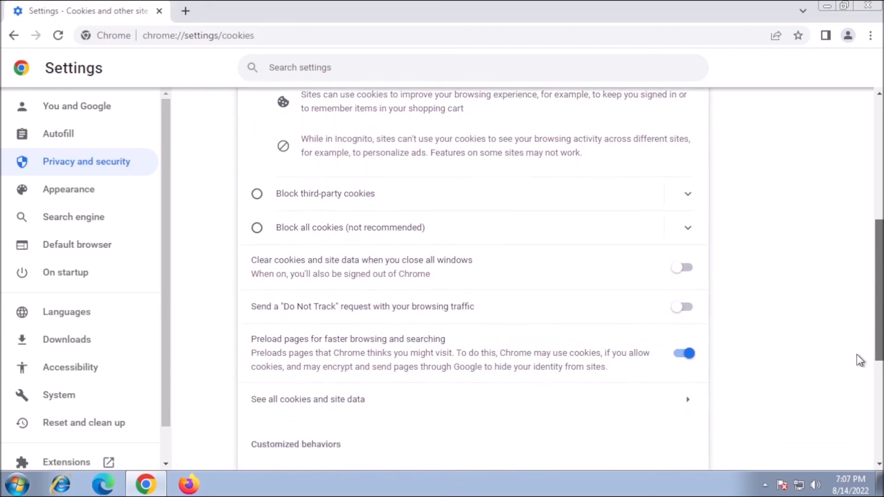